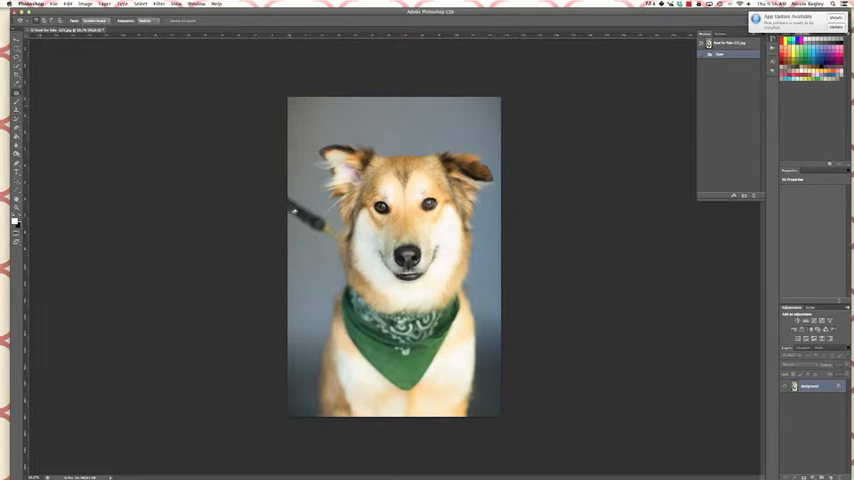
pyautogui.moveTo(236, 164)
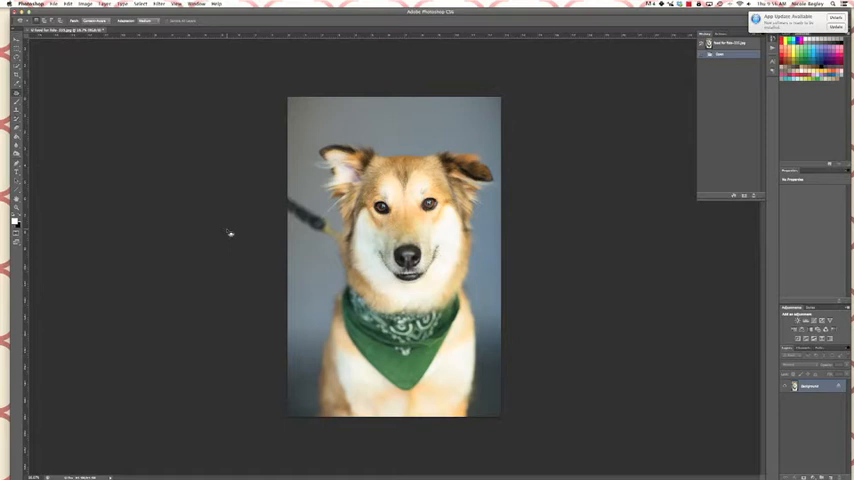
pyautogui.moveTo(96, 120)
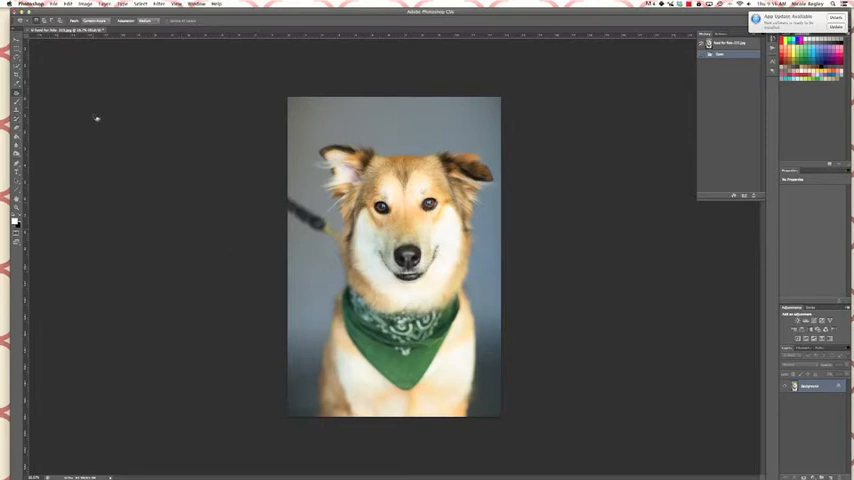
pyautogui.moveTo(284, 218)
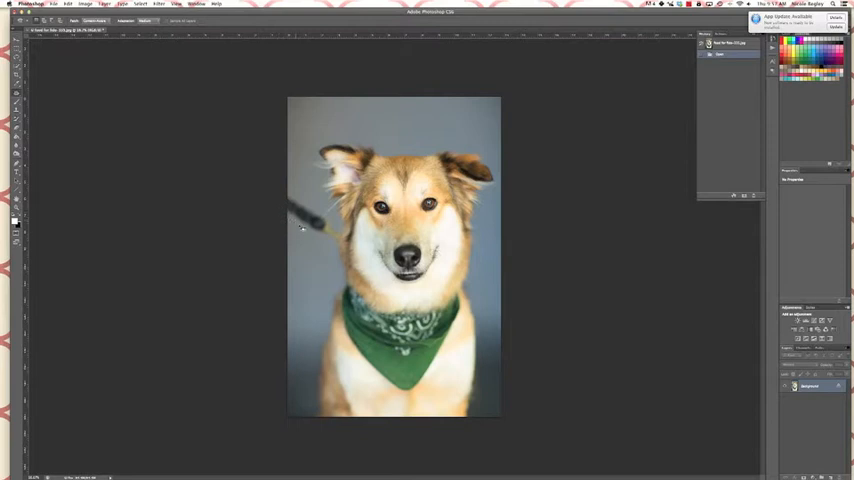
pyautogui.moveTo(332, 242)
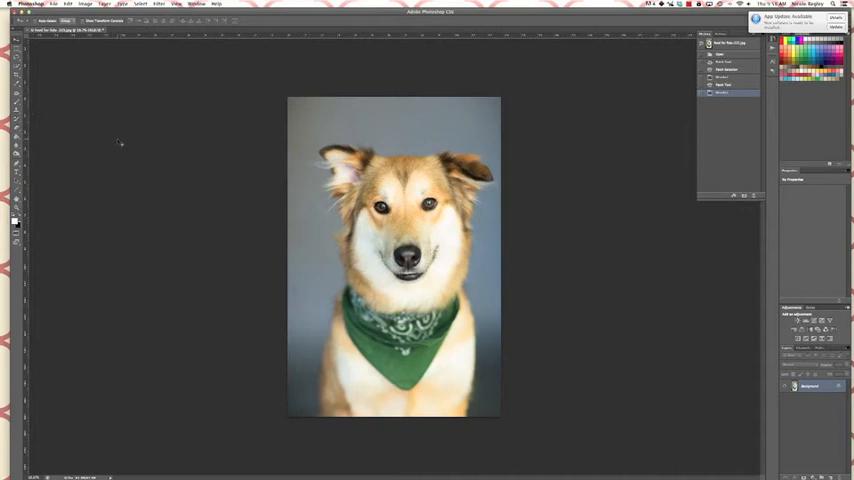
pyautogui.moveTo(120, 144)
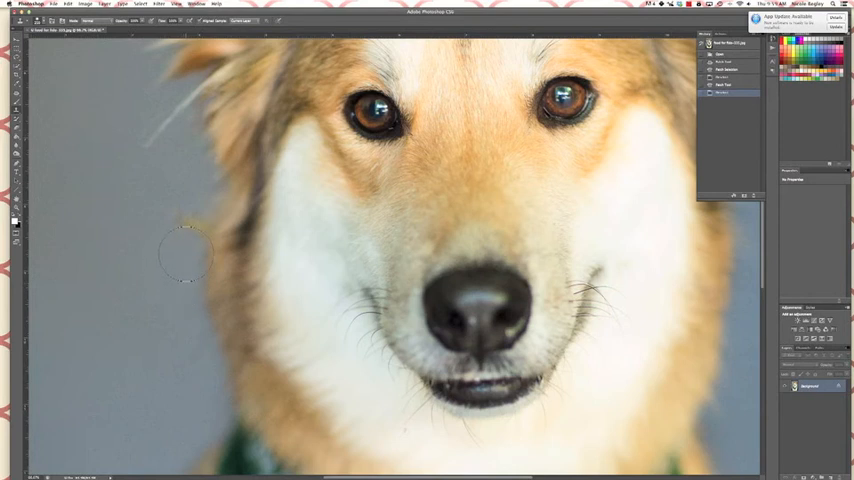
pyautogui.moveTo(188, 240)
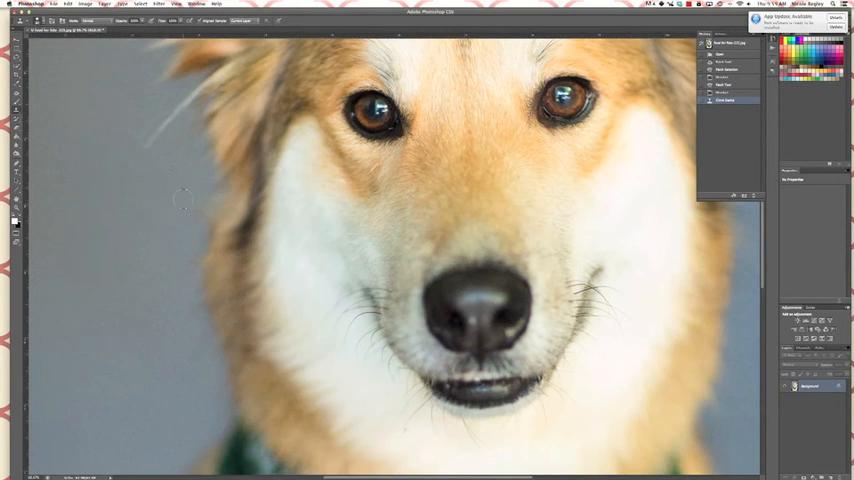
pyautogui.moveTo(196, 192)
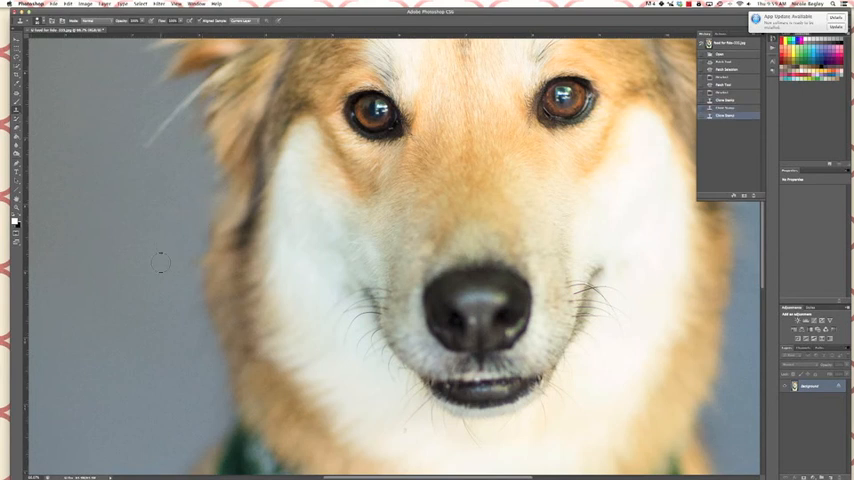
pyautogui.moveTo(150, 324)
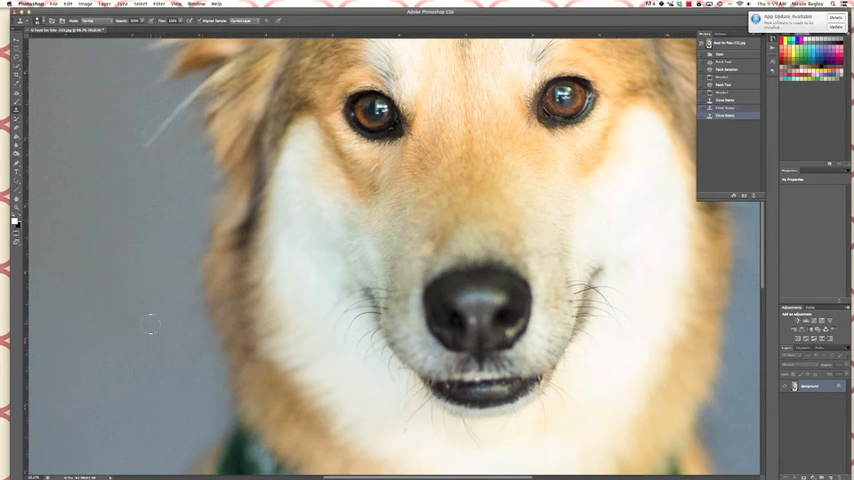